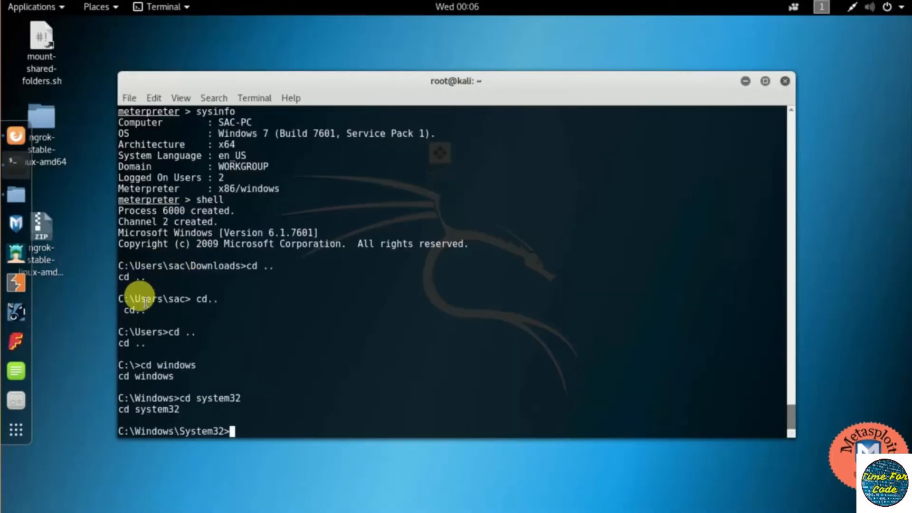
mouse_move(281, 383)
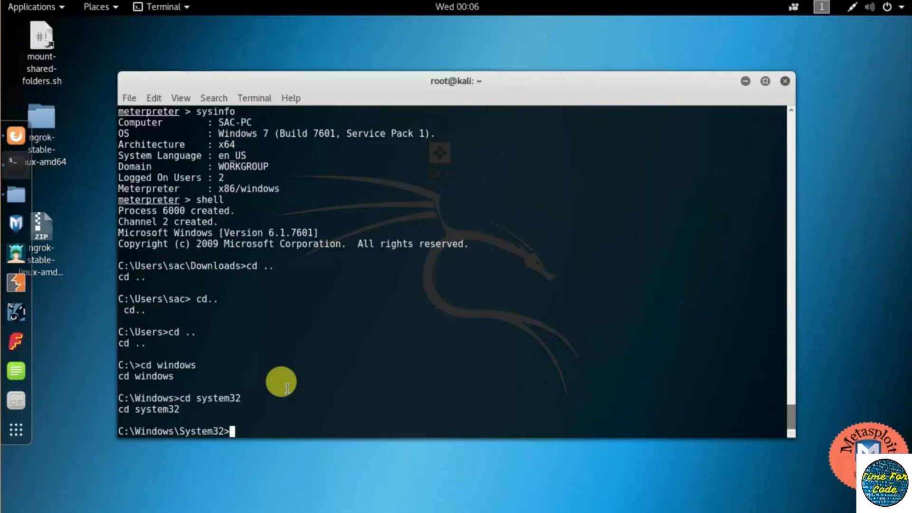
Run 'wmic /?' in the remote shell to print WMIC's global switches help
type("win")
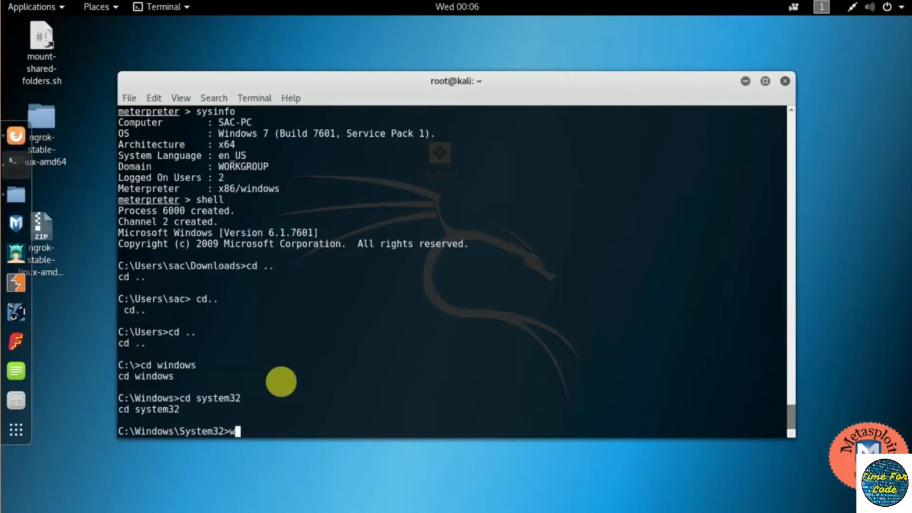
type("mic")
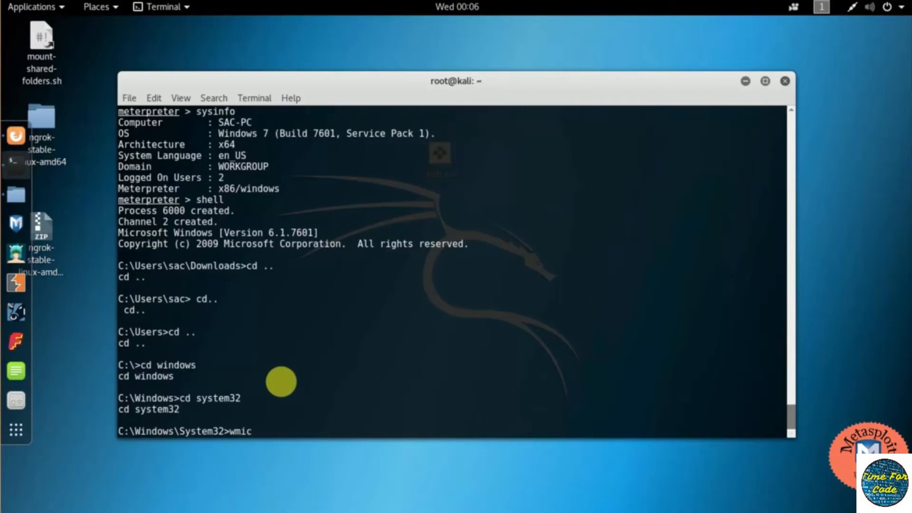
type("?")
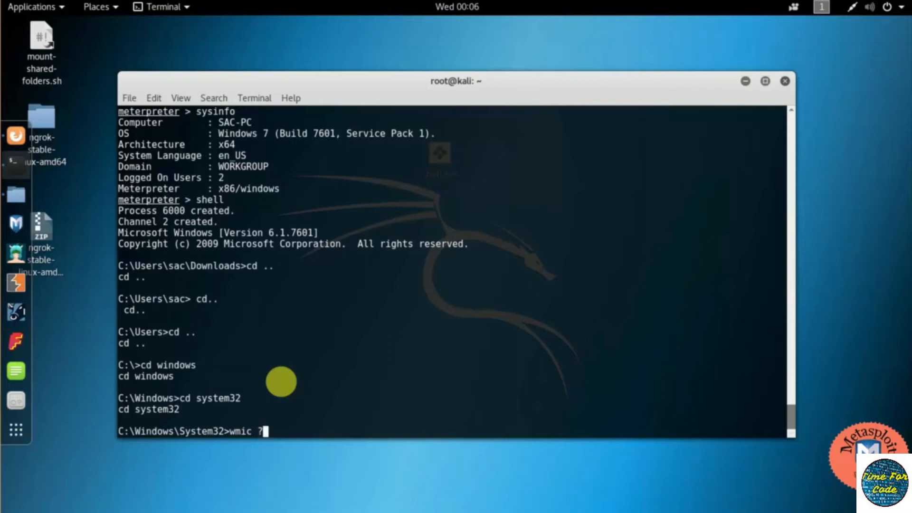
type("/")
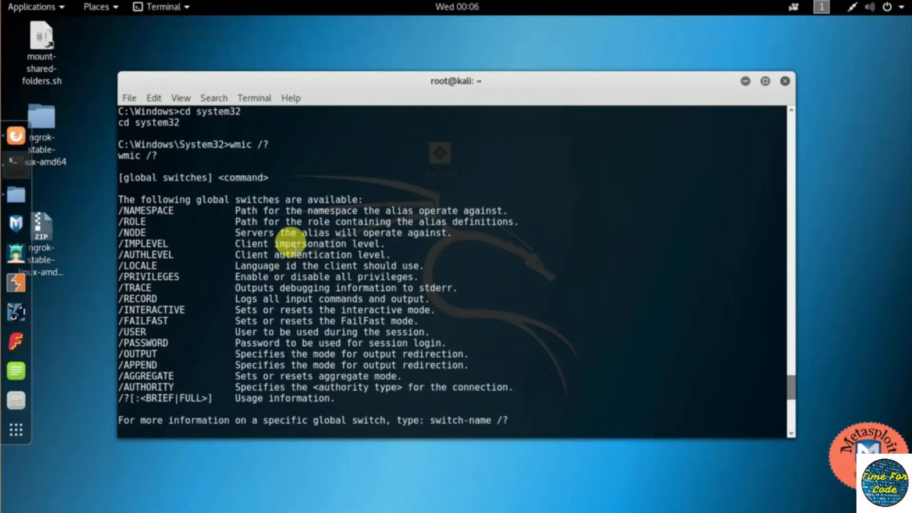
mouse_move(297, 309)
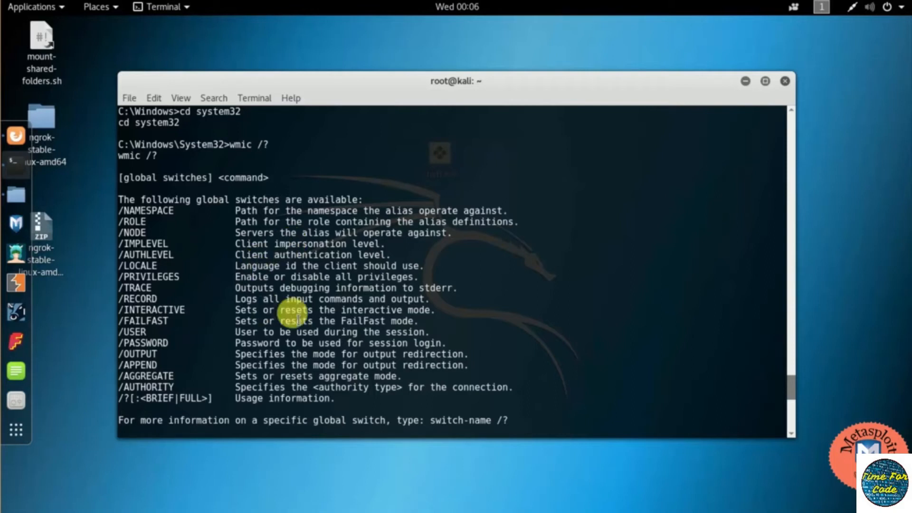
Run 'wmic computersystem get Name, Domain, Model, Username, Roles /format:list' on the remote PC
scroll("down", 3)
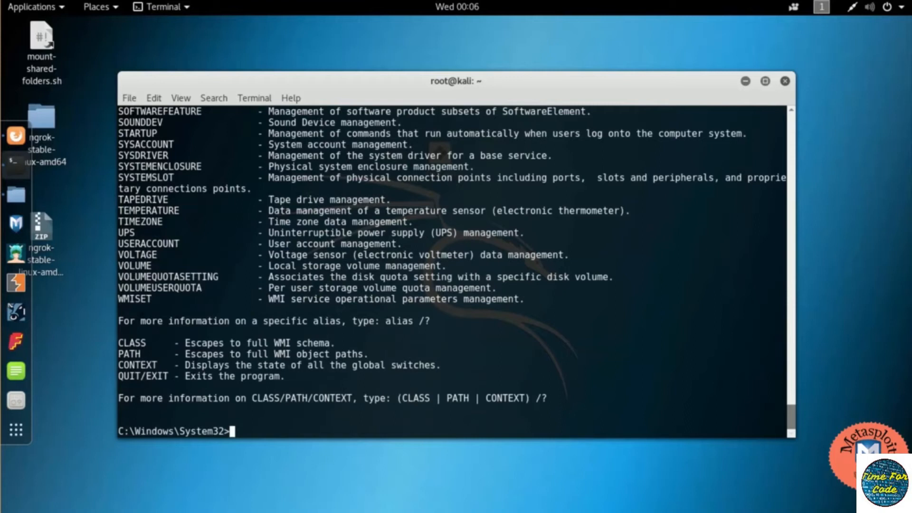
type("wmic c")
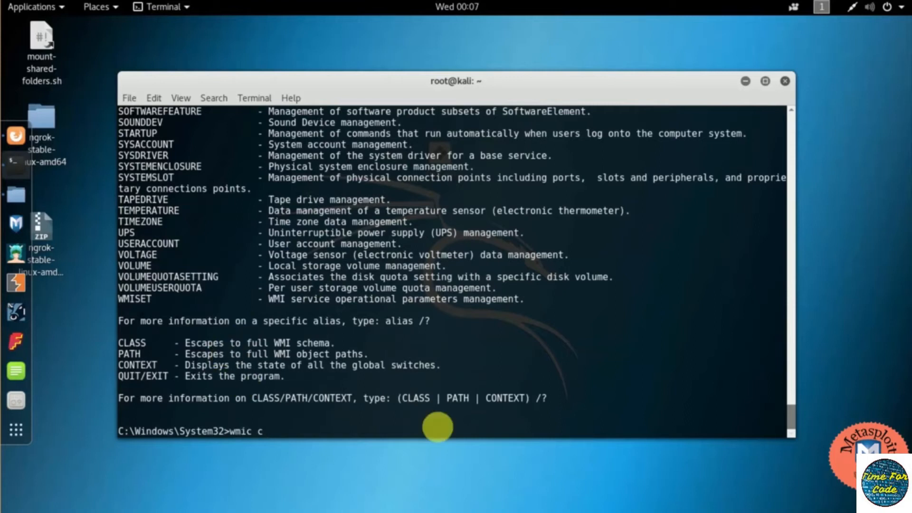
type("omputer")
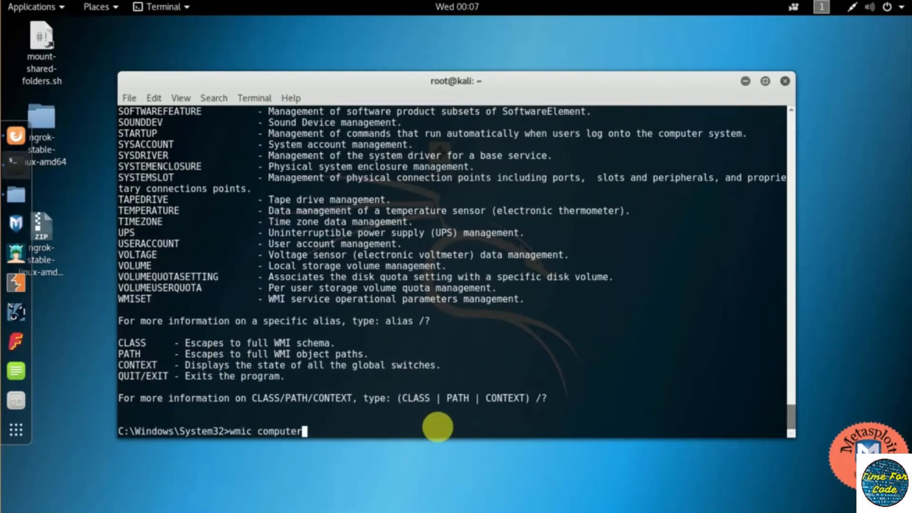
type("system")
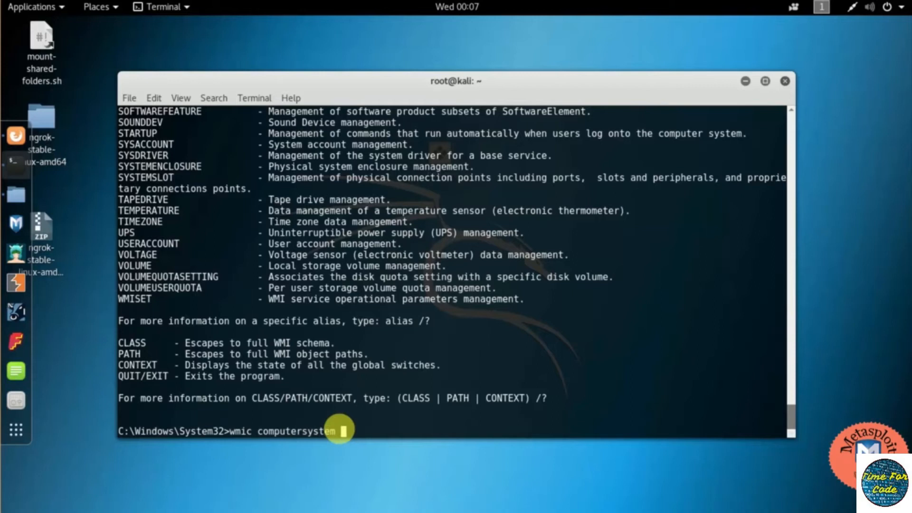
type("gte")
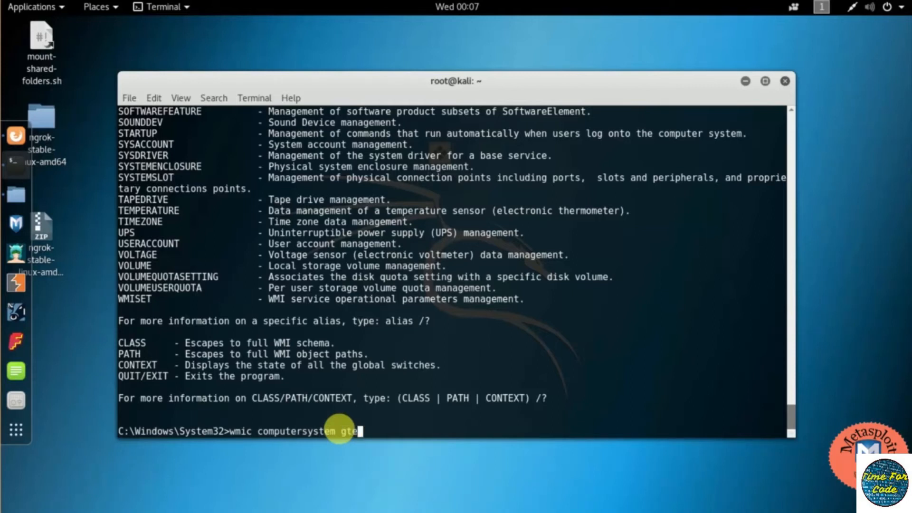
type("get Name, Domain, Model, Usernmae")
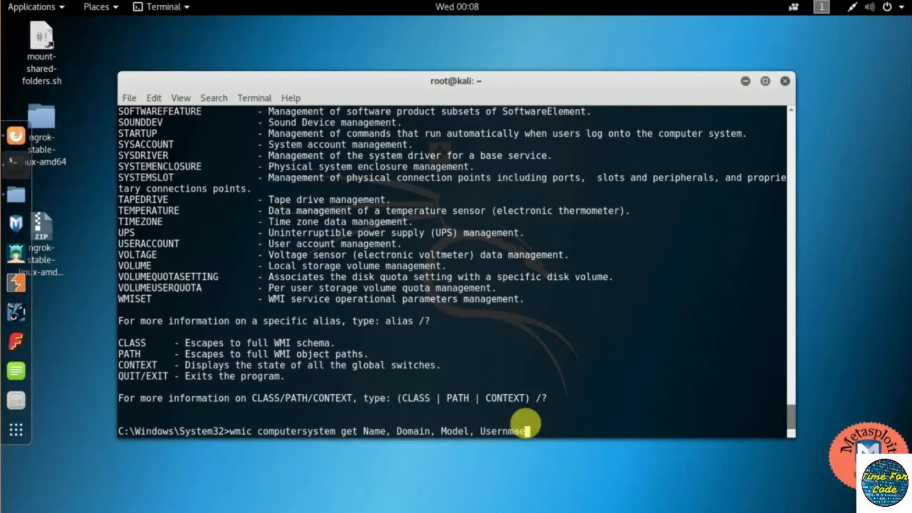
type(", Roles")
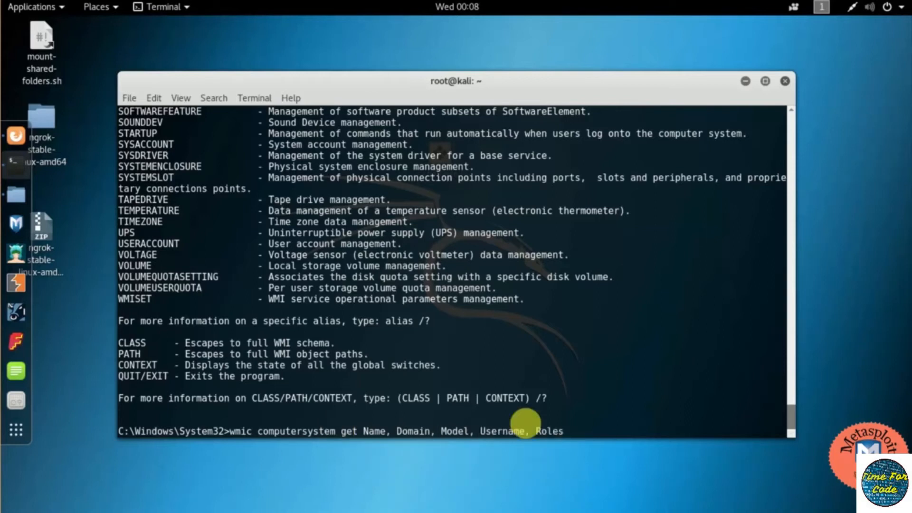
type("/format:")
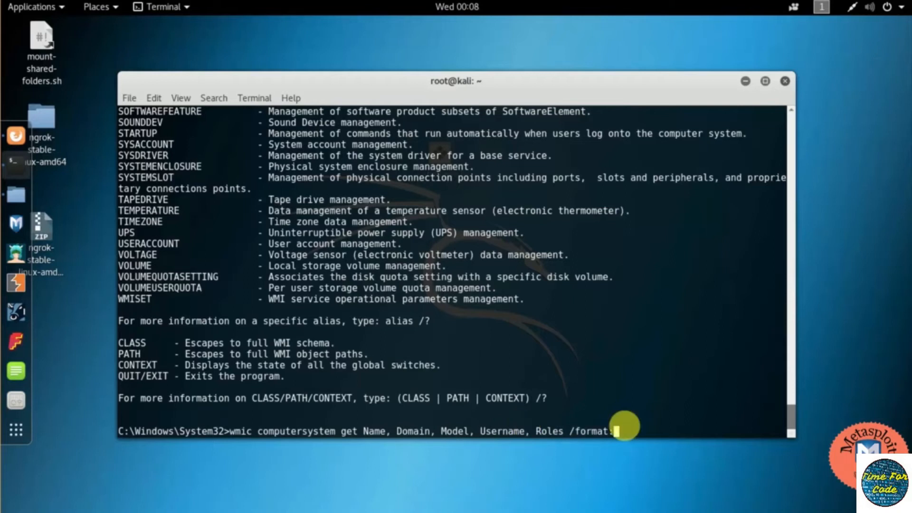
type("list")
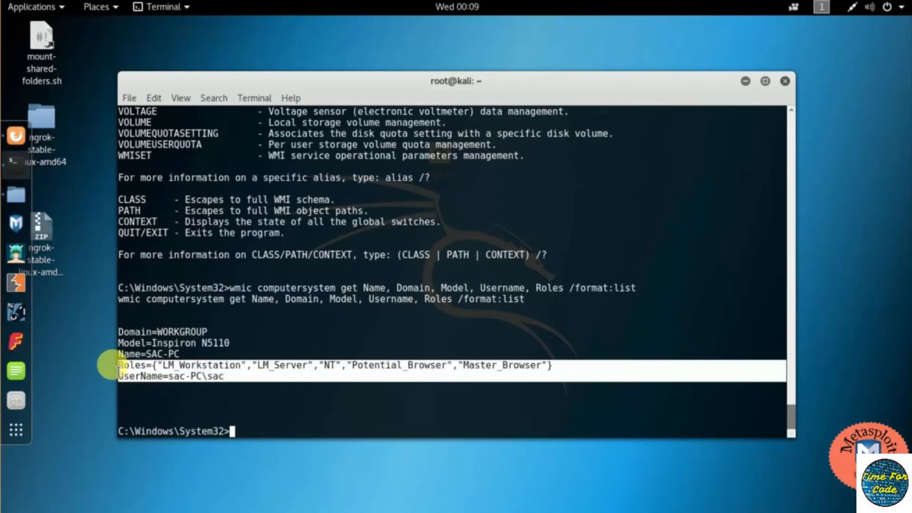
type("wmic")
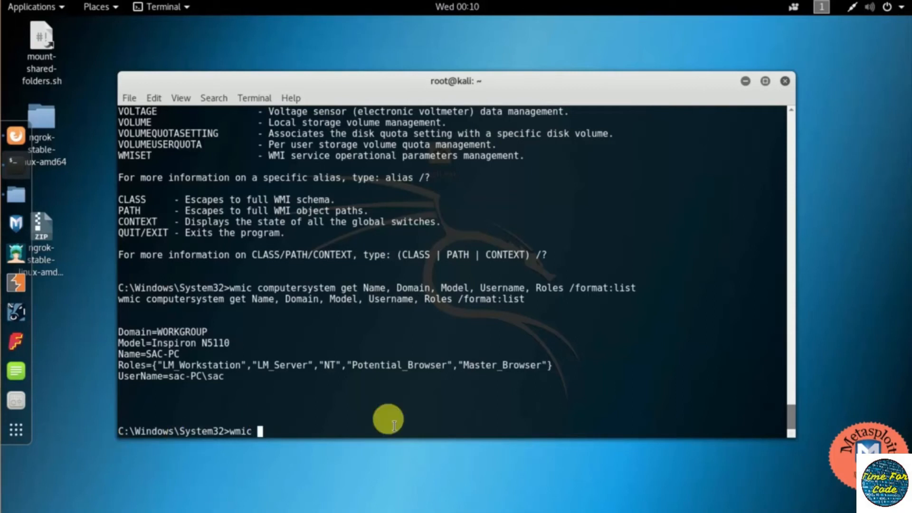
Run 'wmic group get Caption, InstallDate, LocalAccount, Domain, SID, Status' and review the group list
type("group get Caption,InstallDate,")
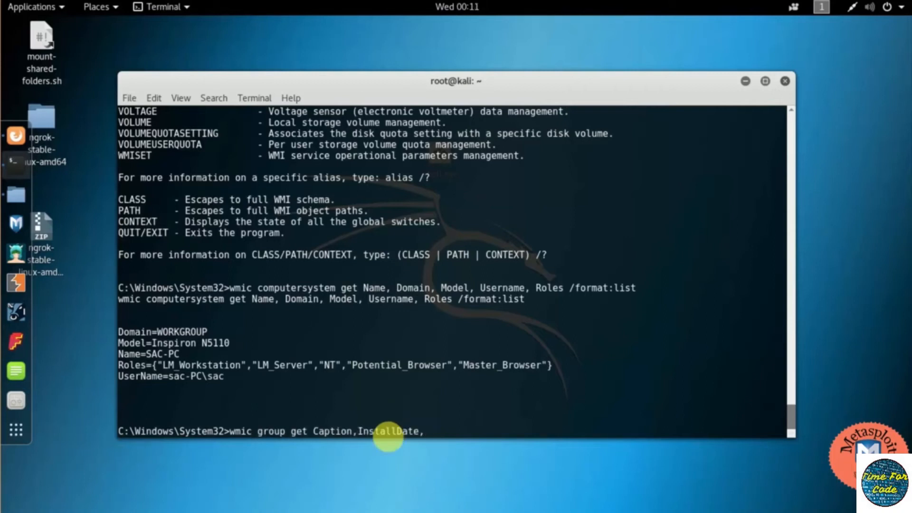
type("Local")
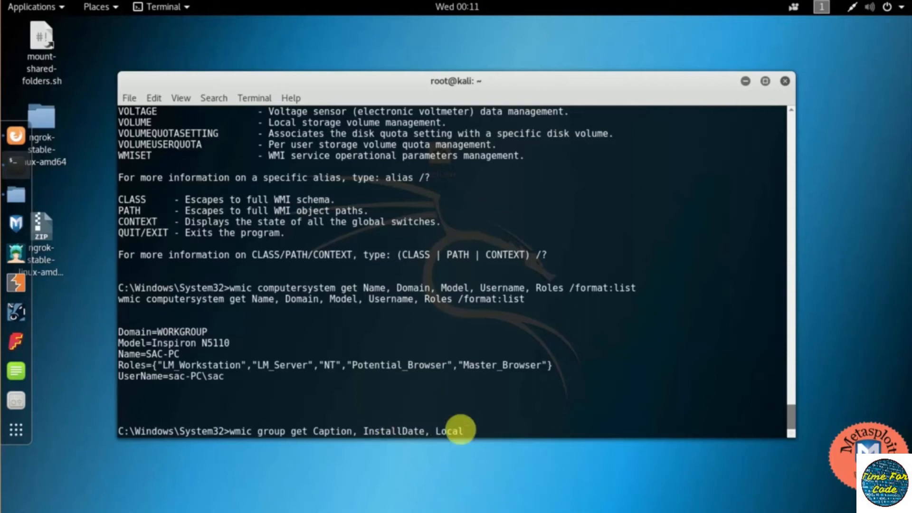
type("Account")
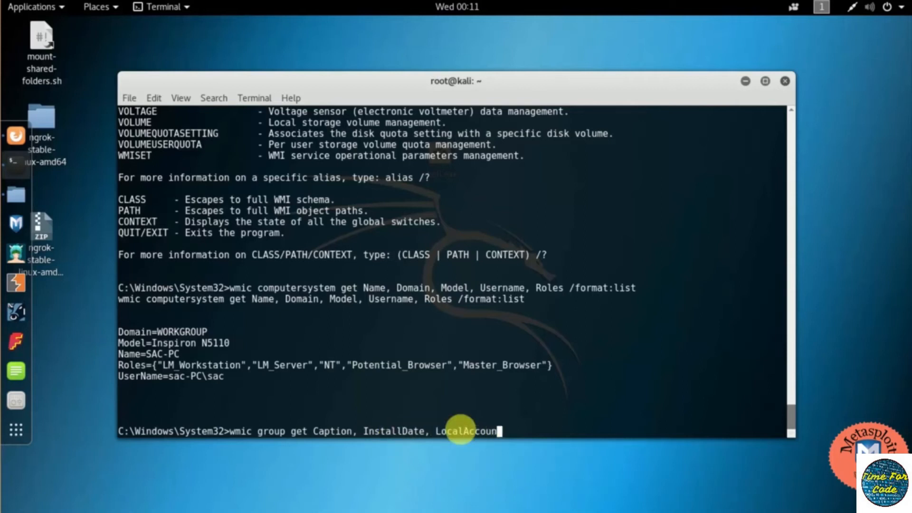
type(", Domain, SID, Status")
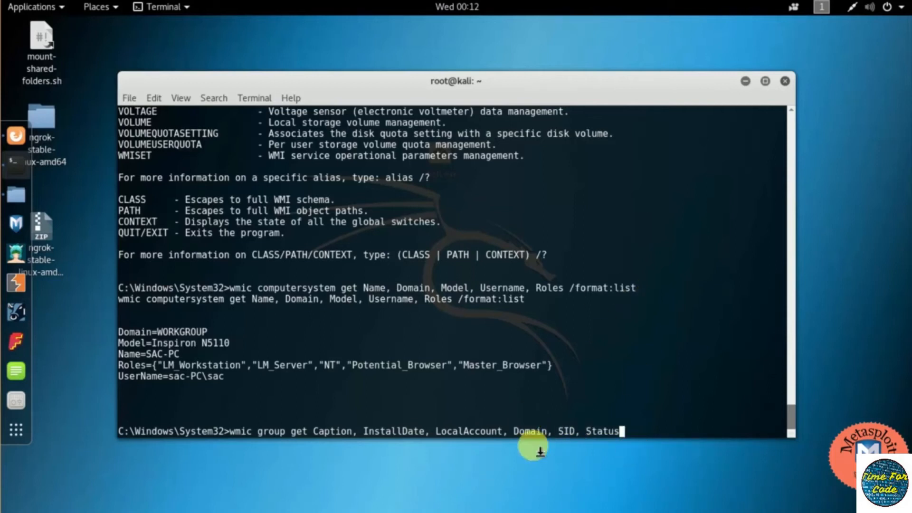
key("Return")
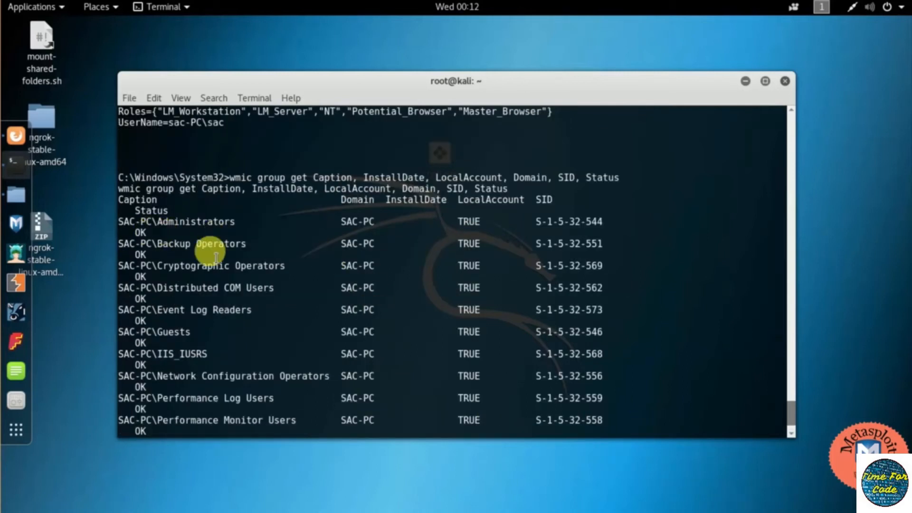
mouse_move(347, 221)
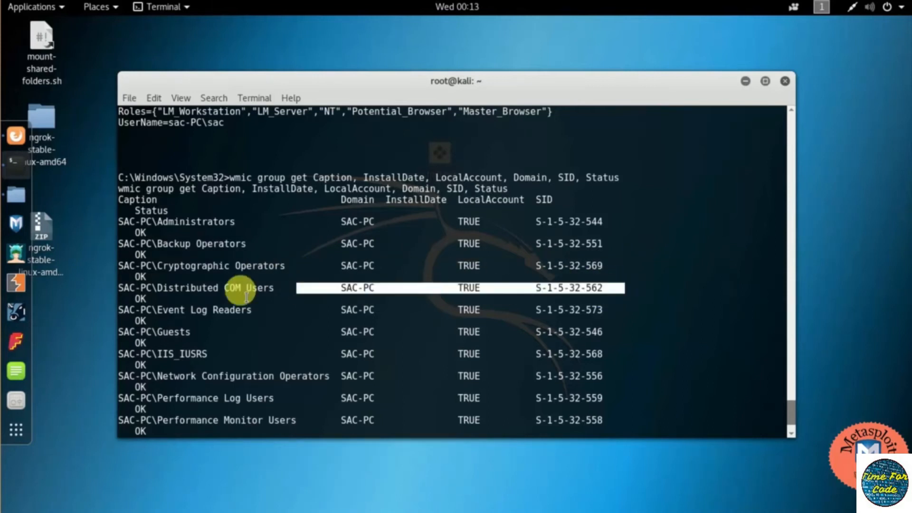
scroll("down", 3)
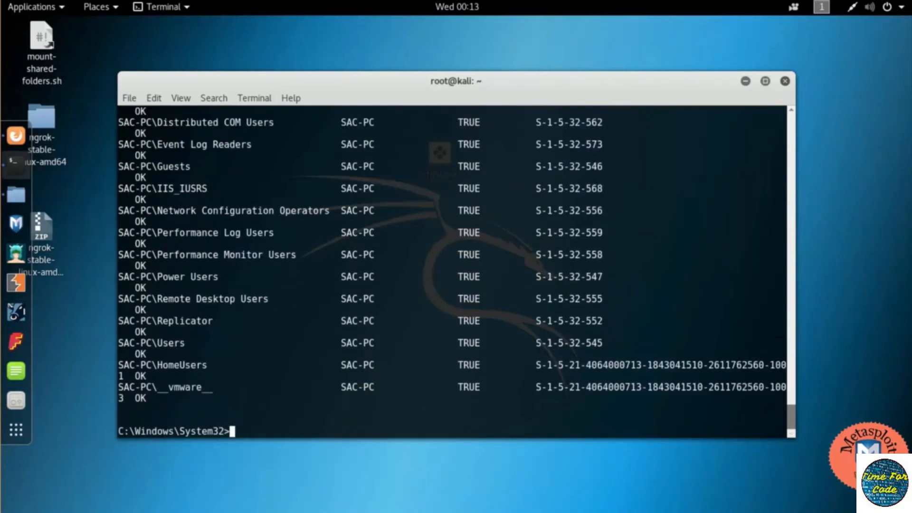
left_click(263, 420)
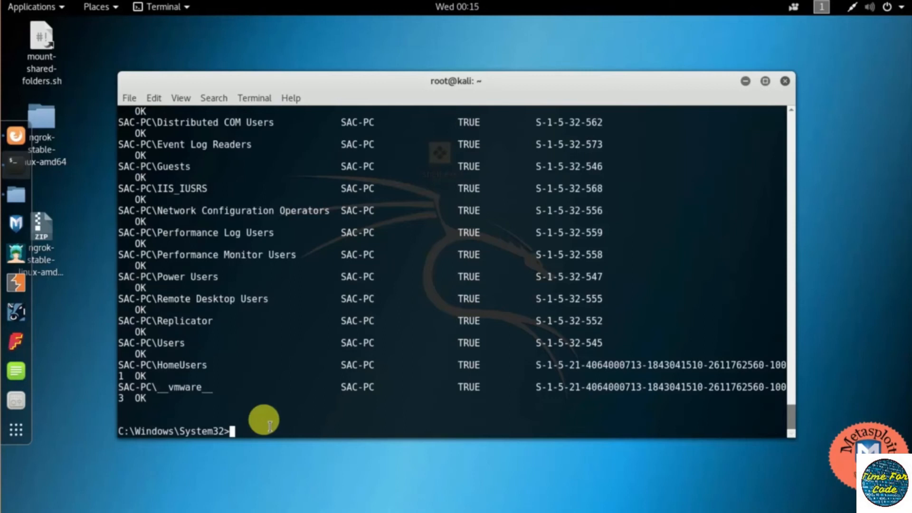
Run 'wmic bios get serialnumber' to return the BIOS serial 6W6JWQ1
type("wmic")
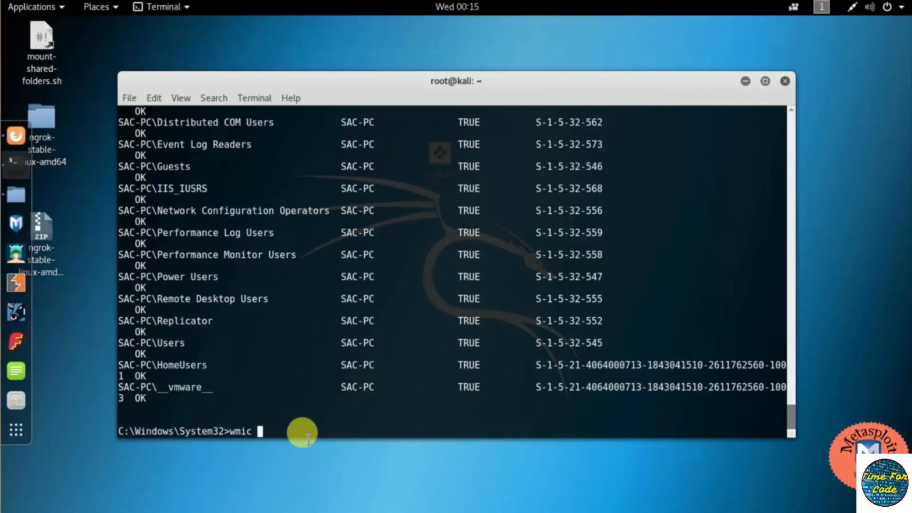
type("bis")
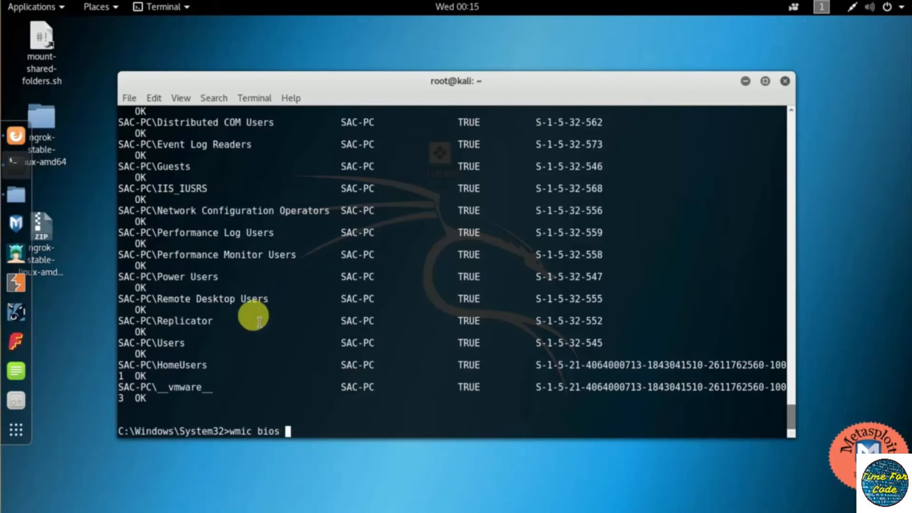
type("get serialnumber")
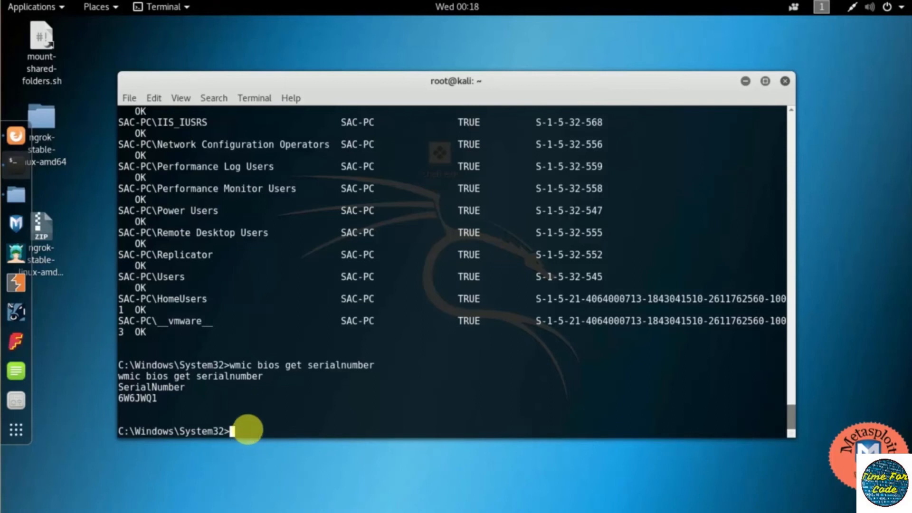
Enable the 'sac' account with wmic useraccount where name="sac" set disabled=false
type("wmic useraccount whe")
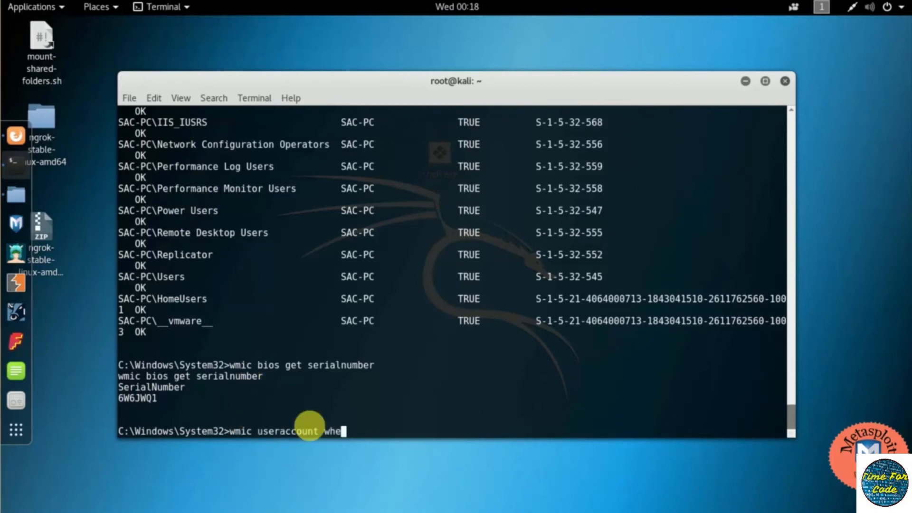
type("re")
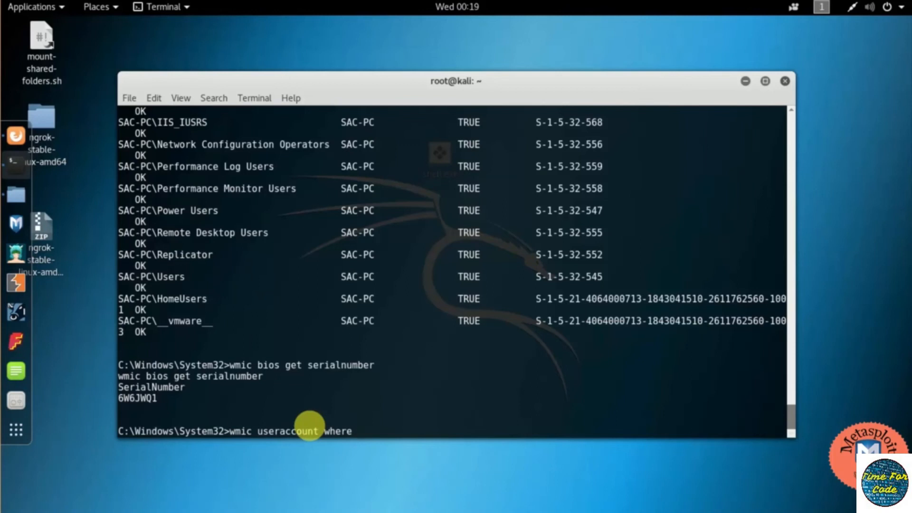
type("name=\"sac\"")
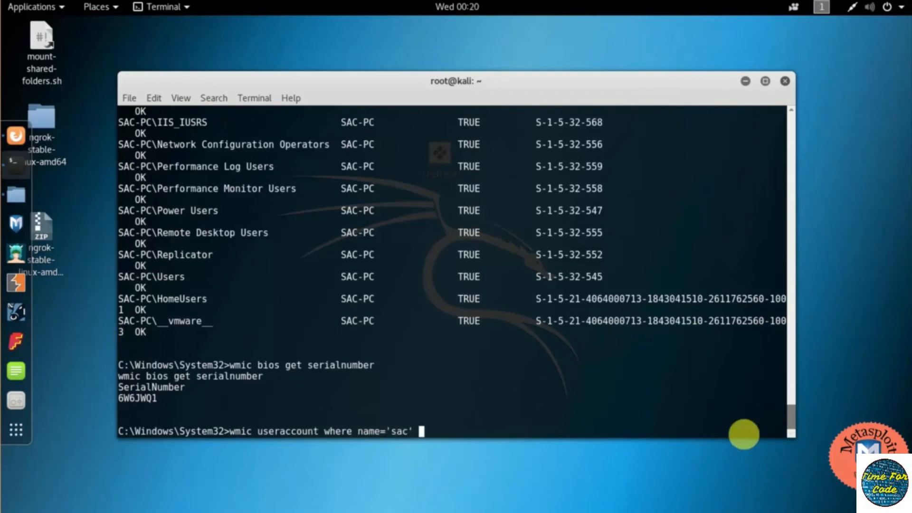
type("set disabled=fa")
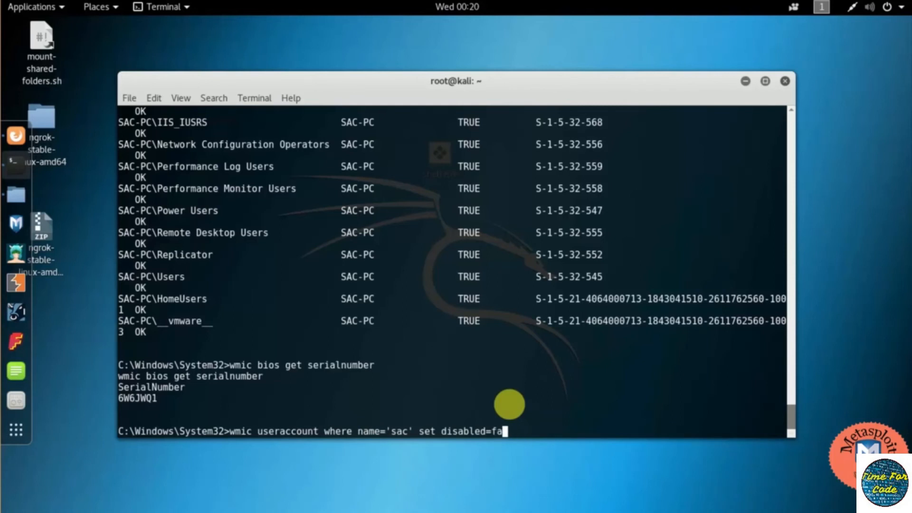
type("lse")
type("wmic useraccount where name='sac")
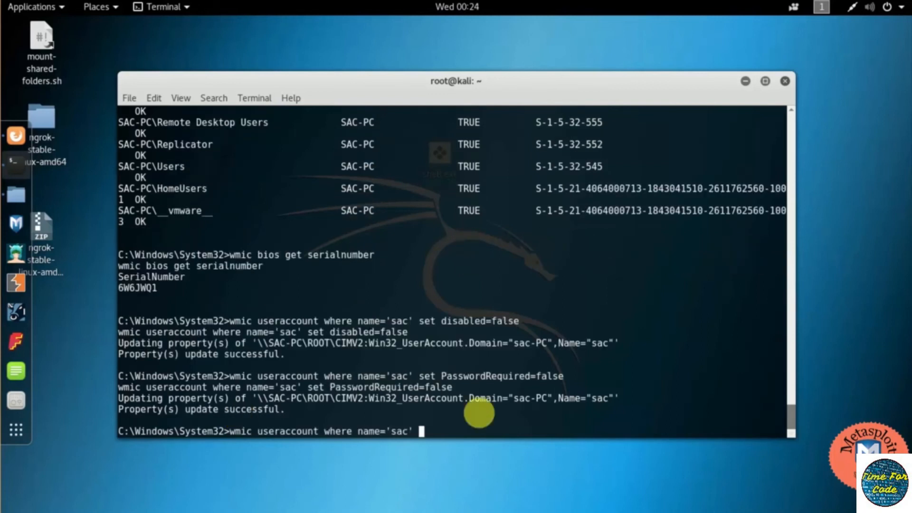
Rename the 'sac' account to 'sachackken' via wmic useraccount, which returns value 9
type("renmae")
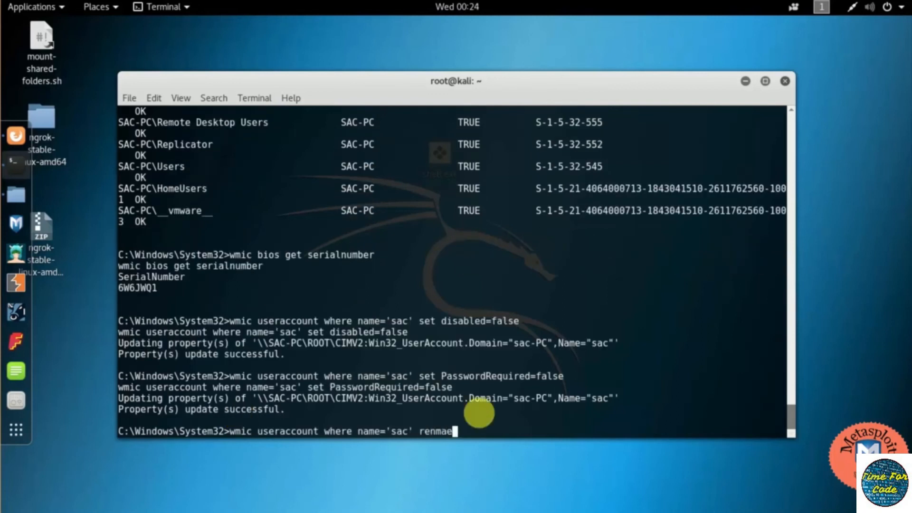
key("BackSpace")
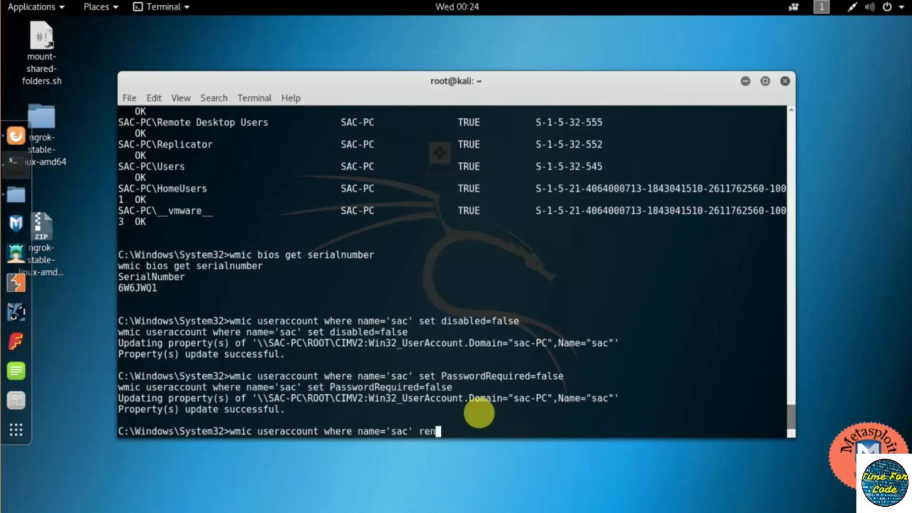
type("ame=")
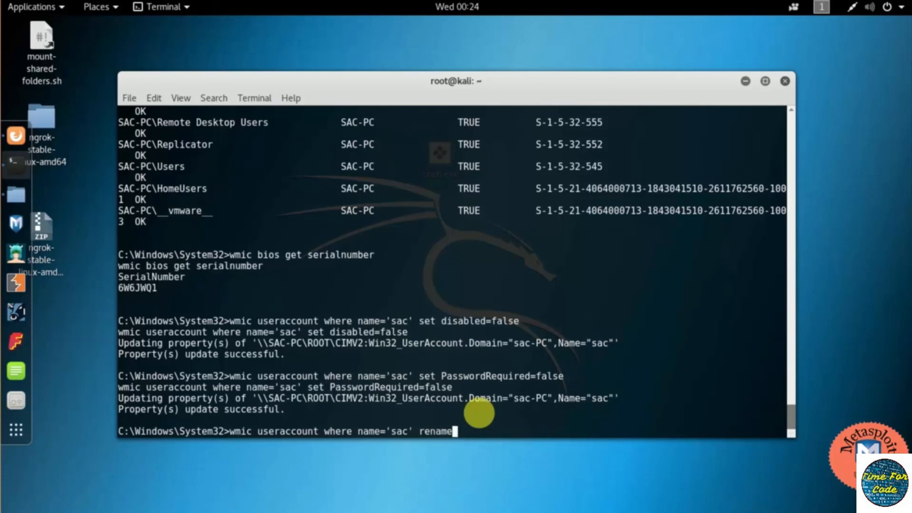
type("sacha")
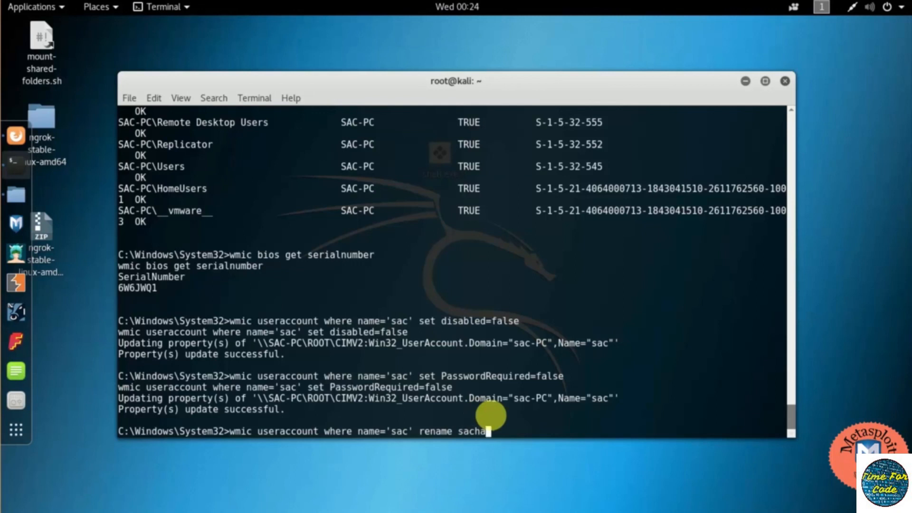
type("cken")
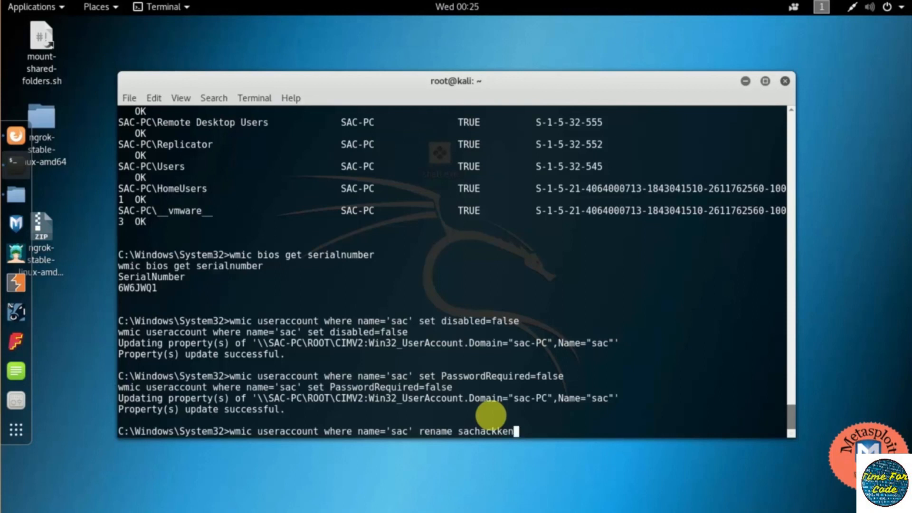
key("Return")
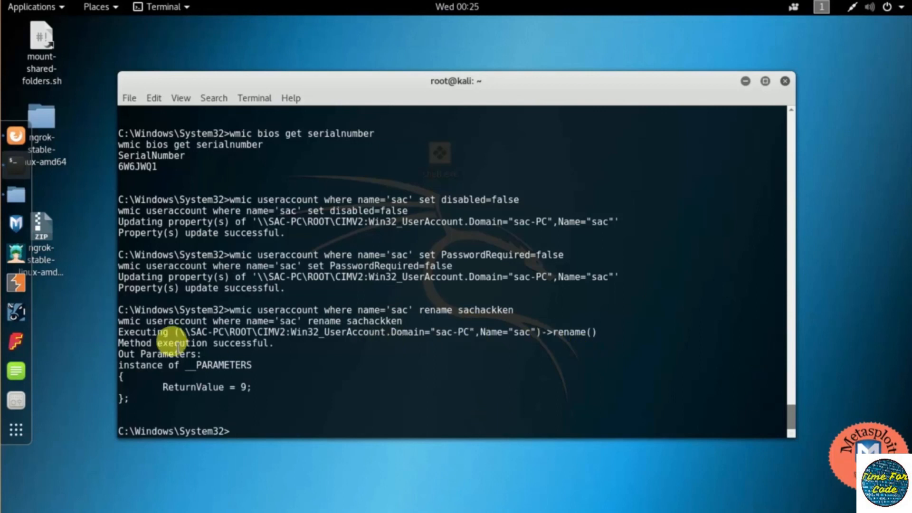
mouse_move(589, 226)
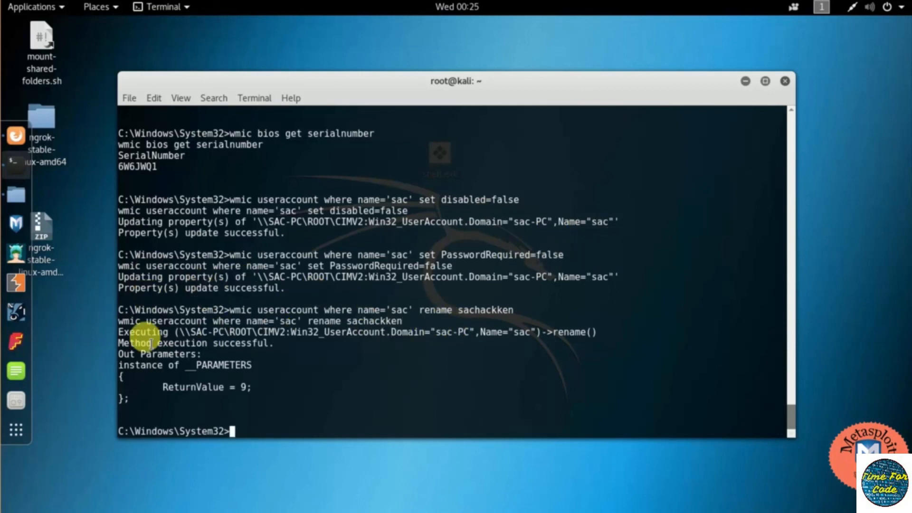
mouse_move(200, 335)
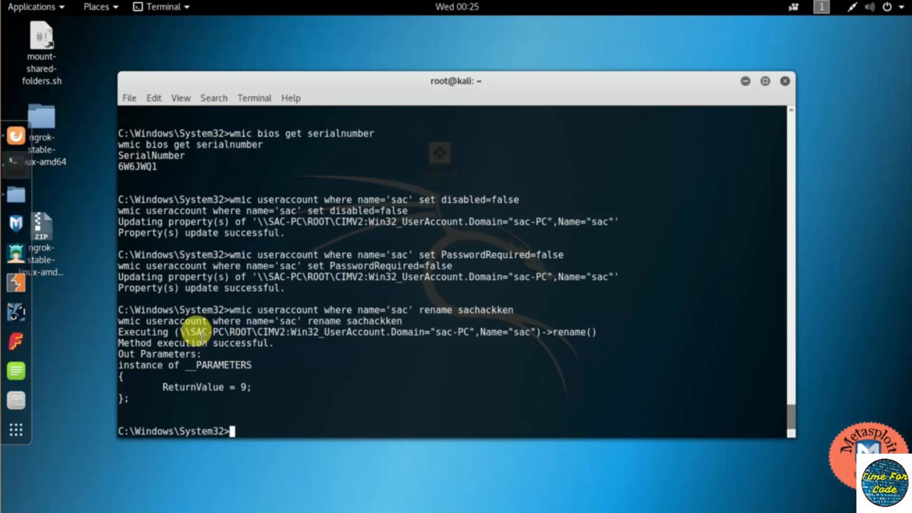